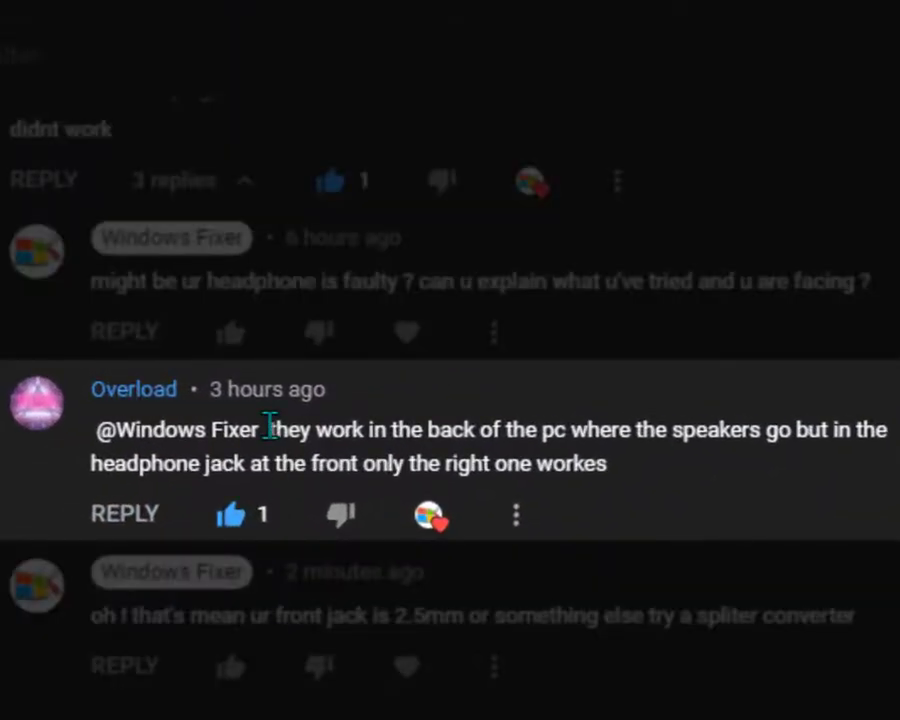
Highlight the front headphone jack reply, then open the Start menu's installed apps list.
drag(267, 429, 500, 429)
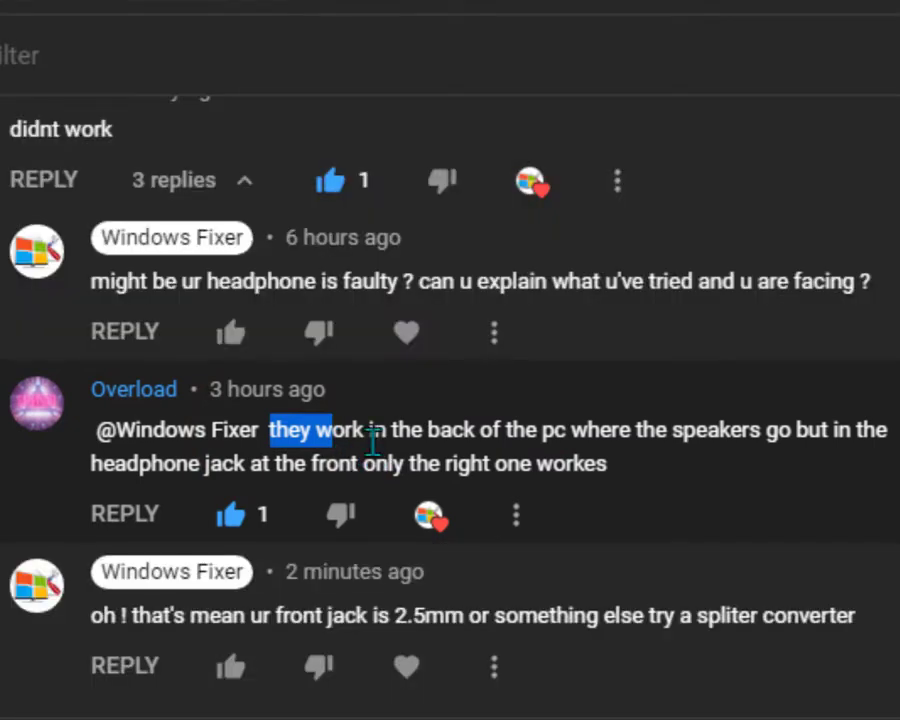
mouse_move(823, 460)
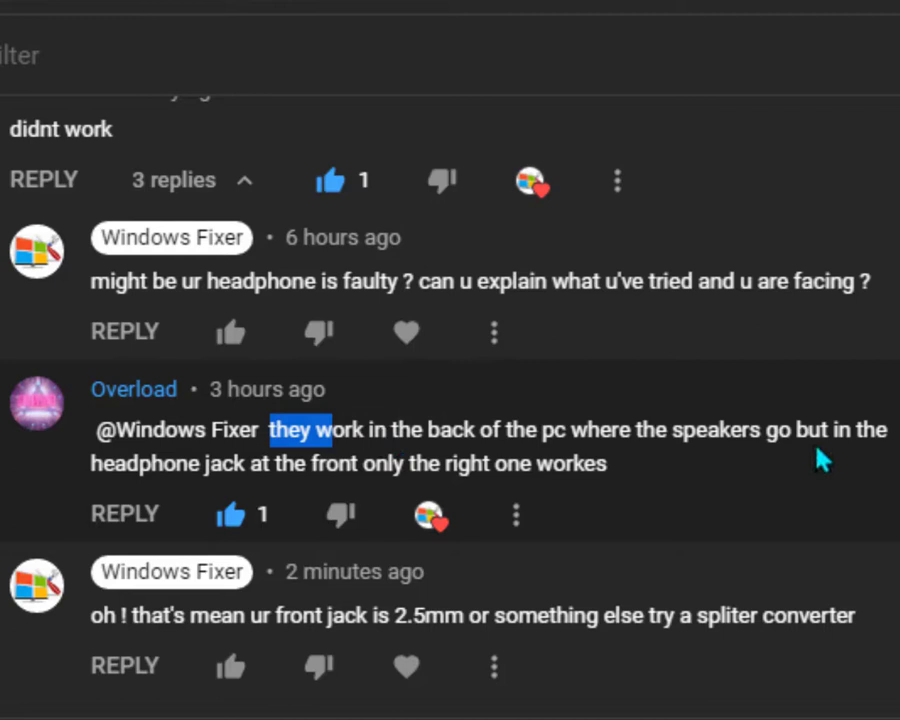
mouse_move(332, 495)
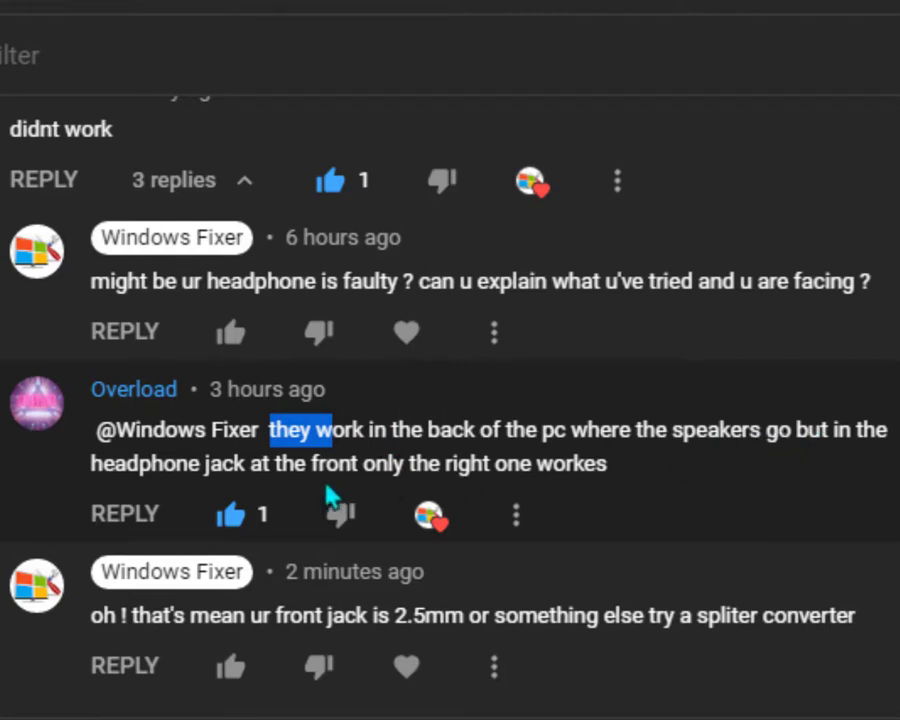
mouse_move(285, 500)
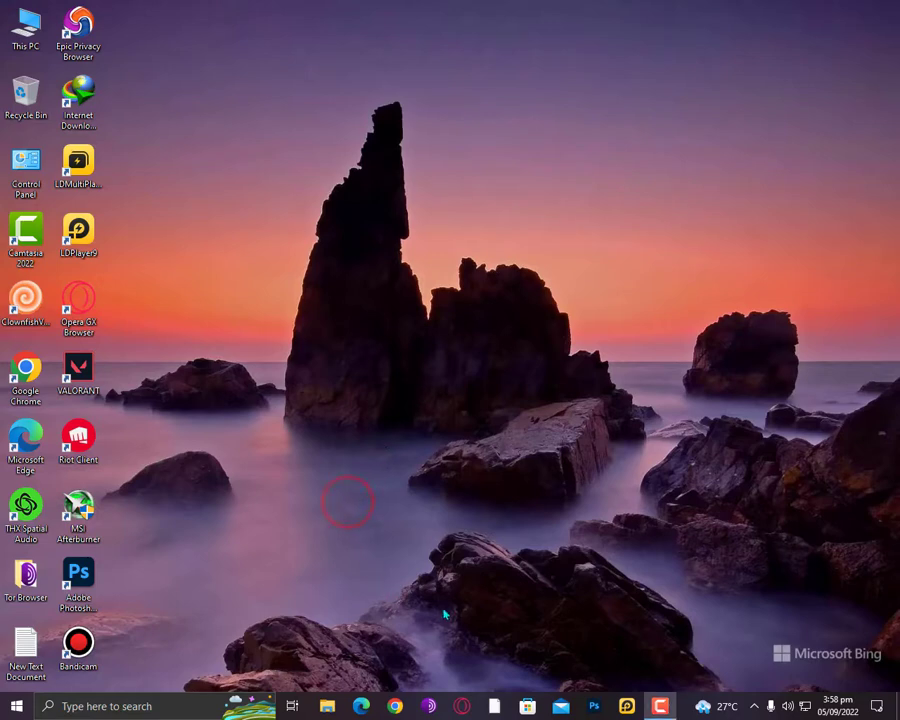
mouse_move(580, 652)
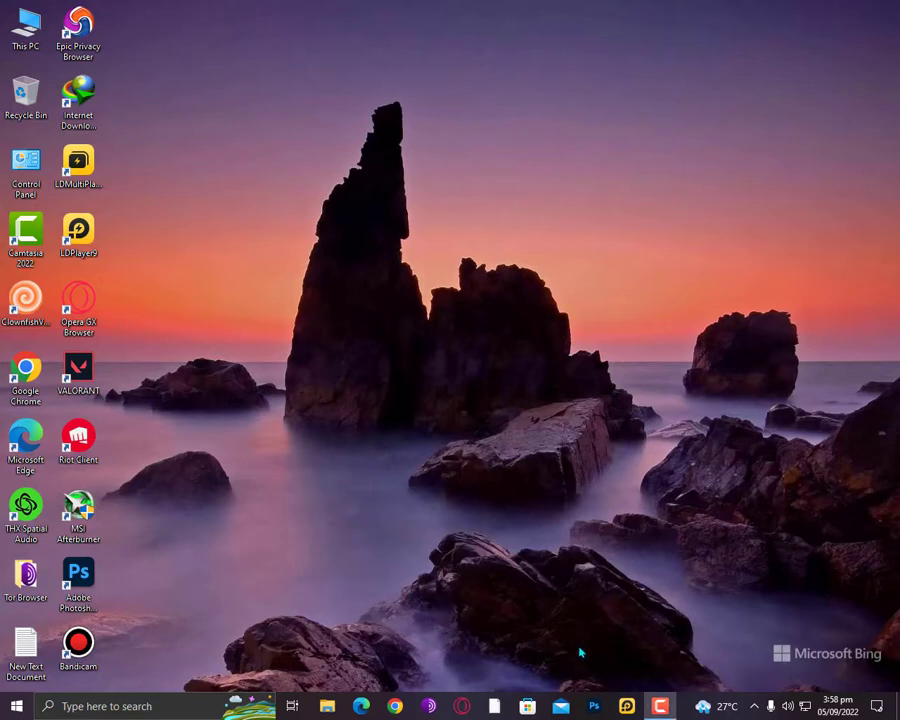
mouse_move(322, 528)
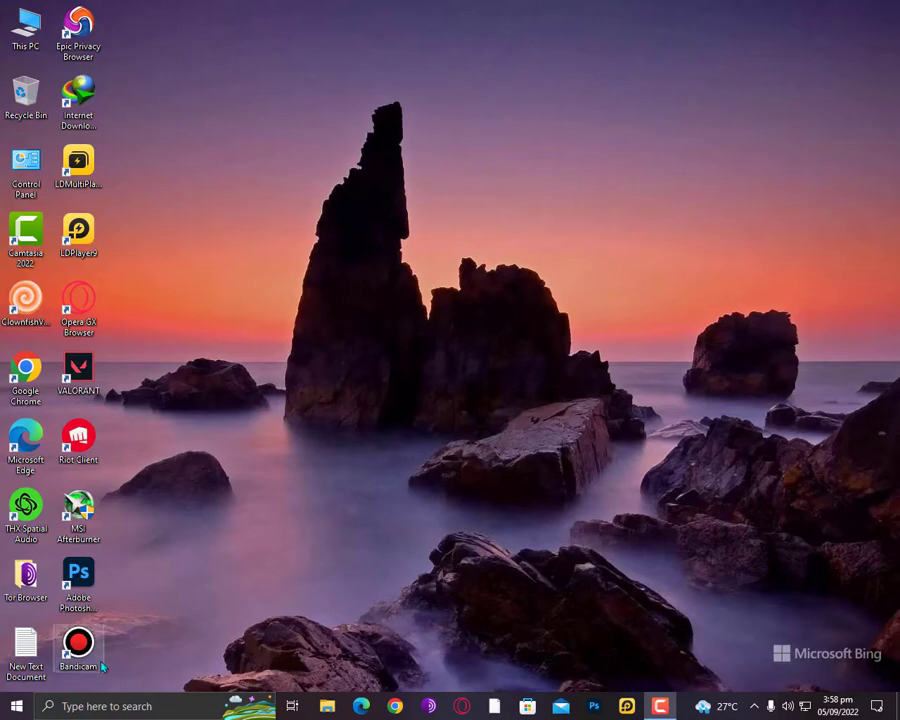
click(13, 705)
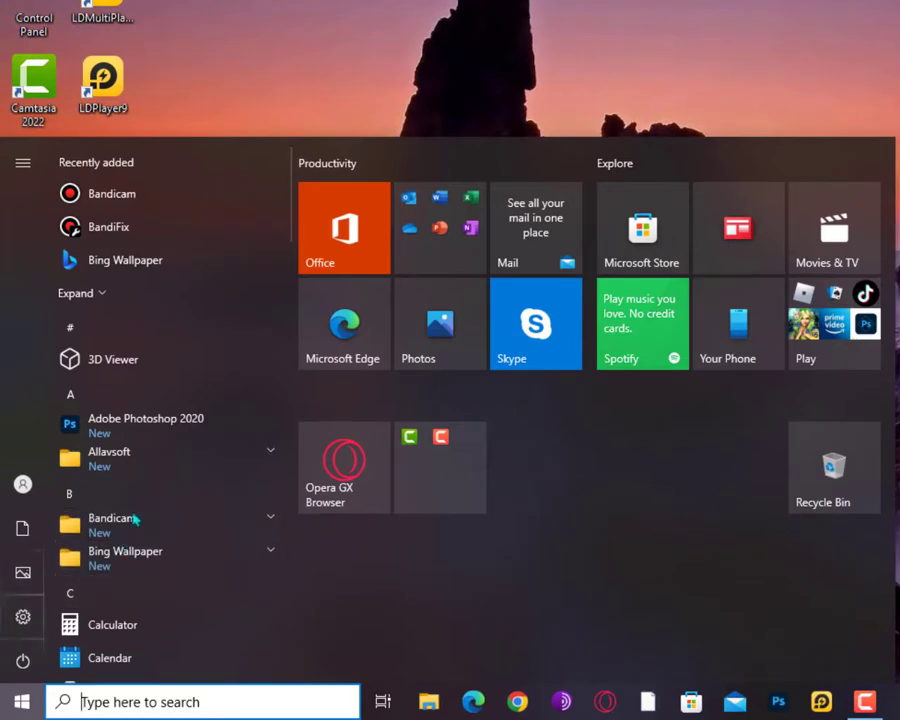
click(20, 701)
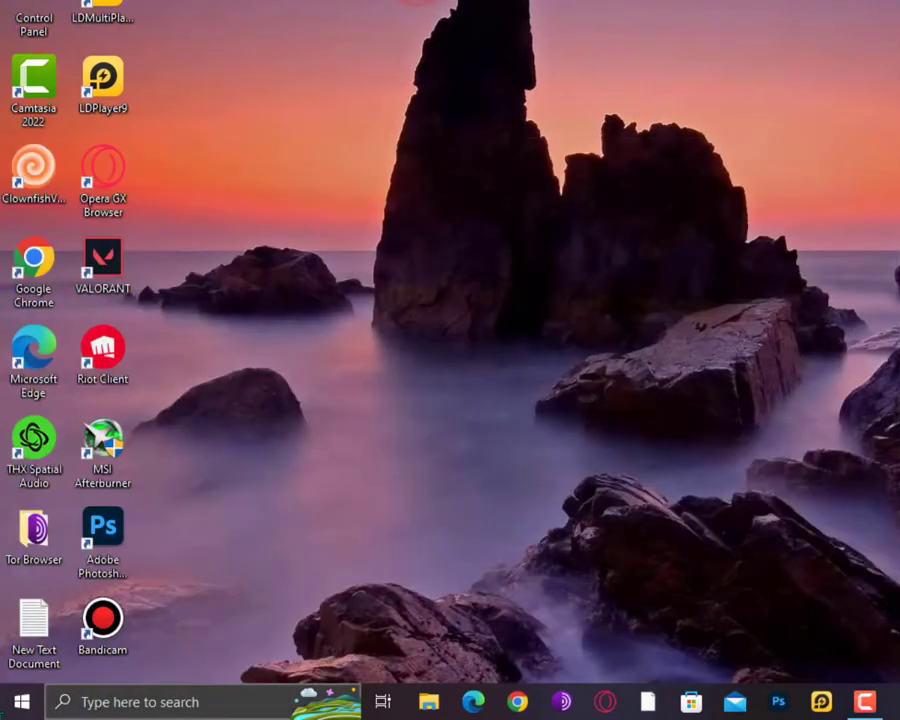
click(18, 701)
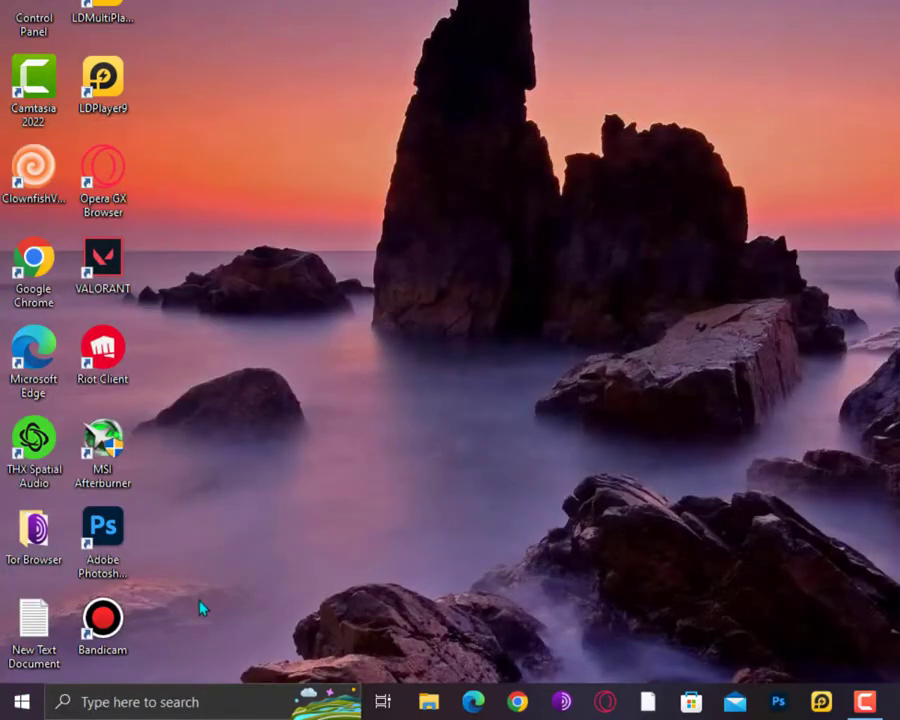
click(18, 701)
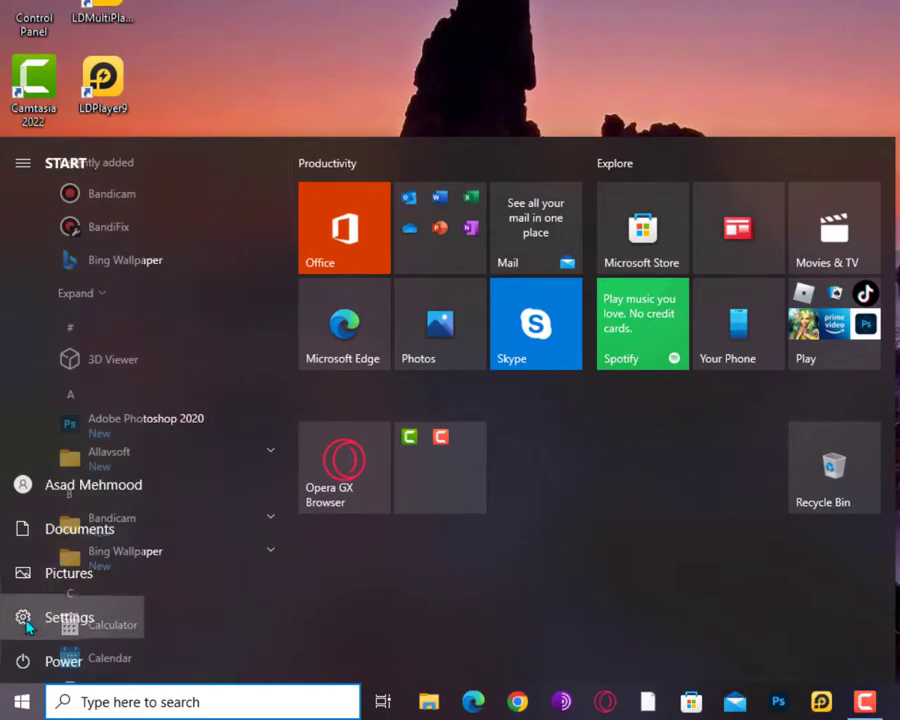
Launch Windows Settings, enter Ease of Access, and scroll down the Display page.
click(68, 617)
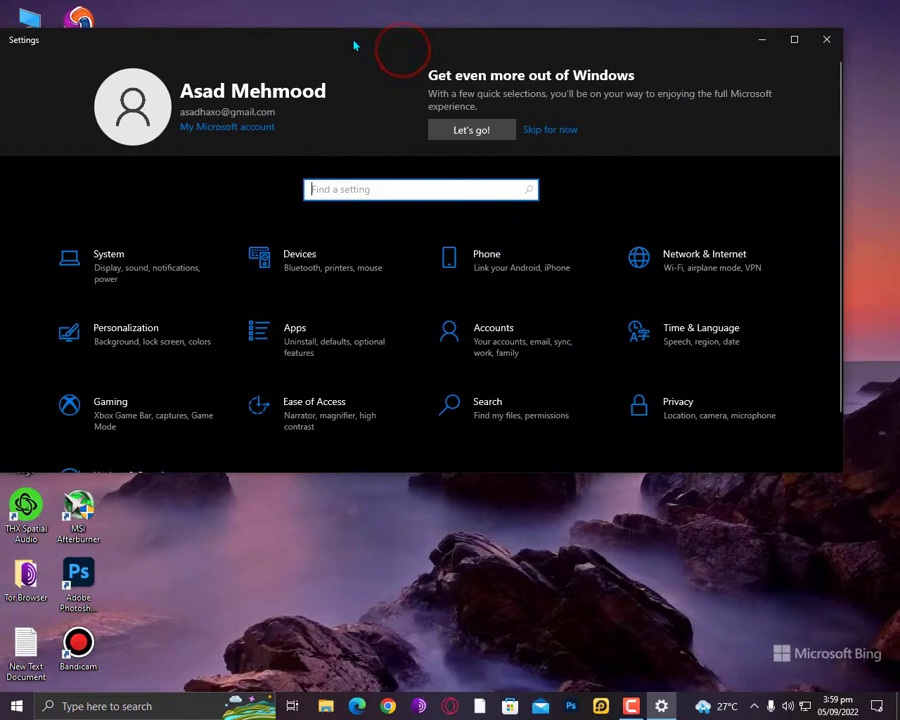
scroll(down, 3)
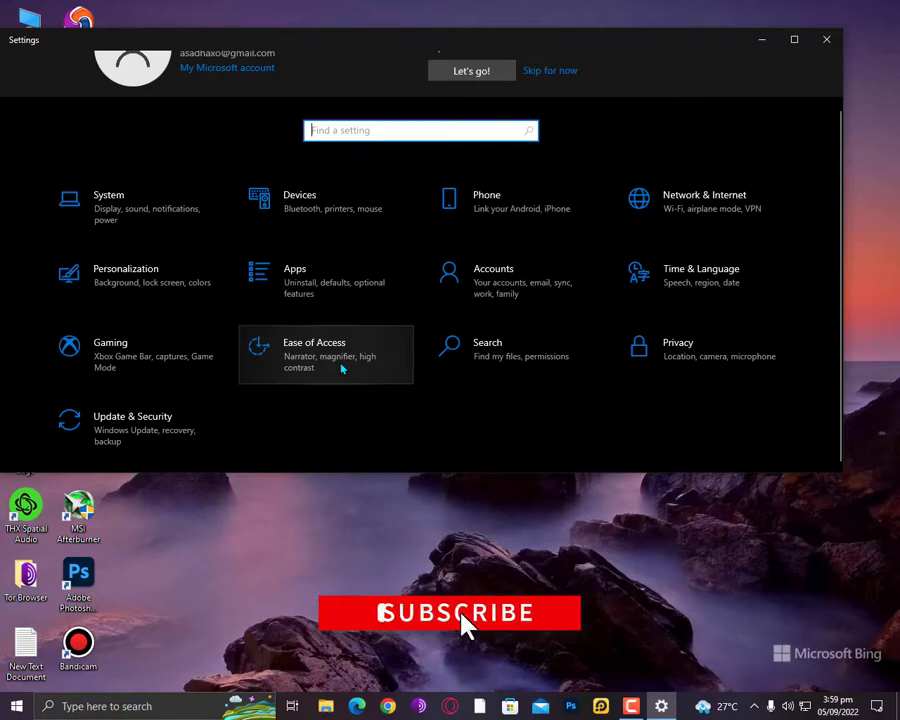
click(314, 355)
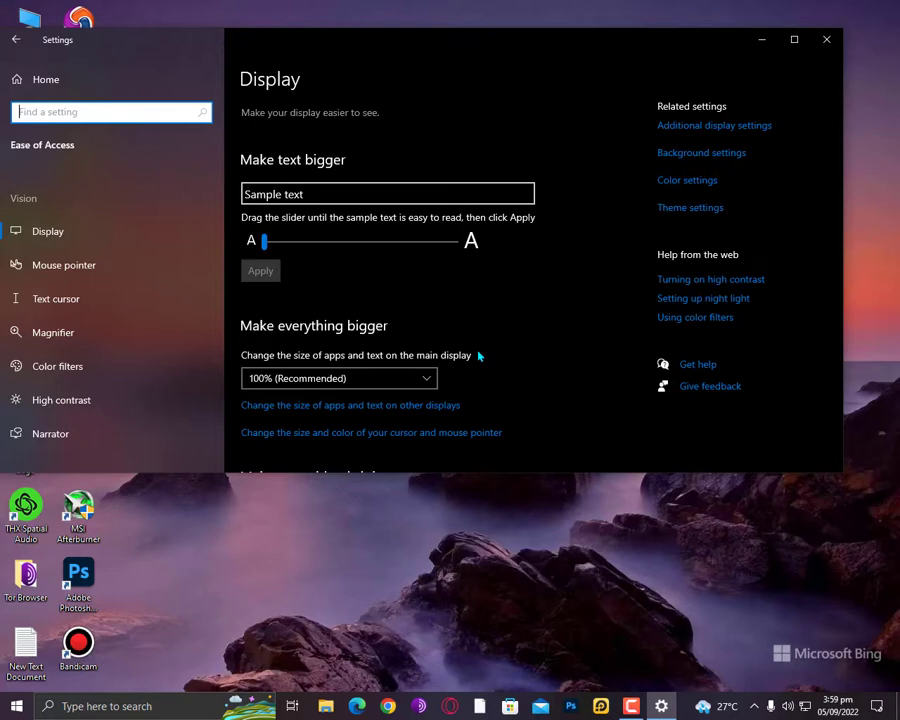
scroll(down, 3)
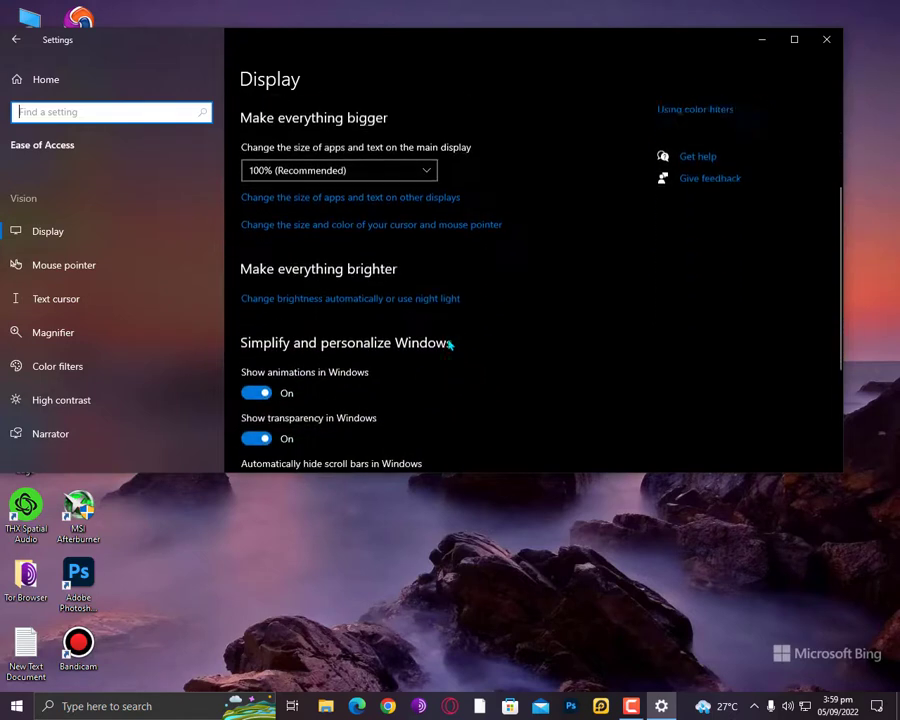
scroll(down, 3)
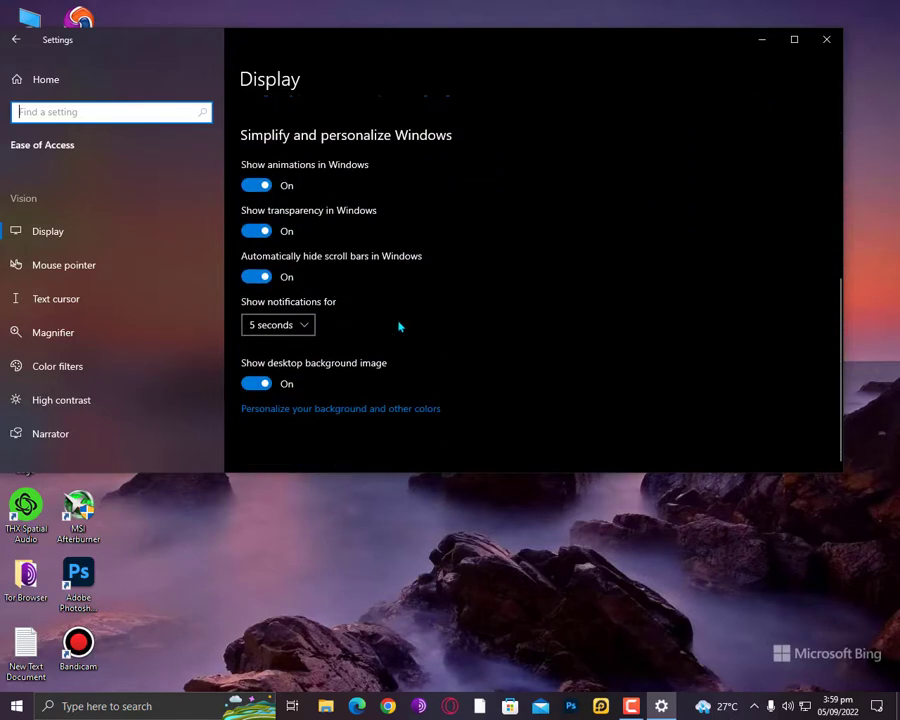
scroll(down, 3)
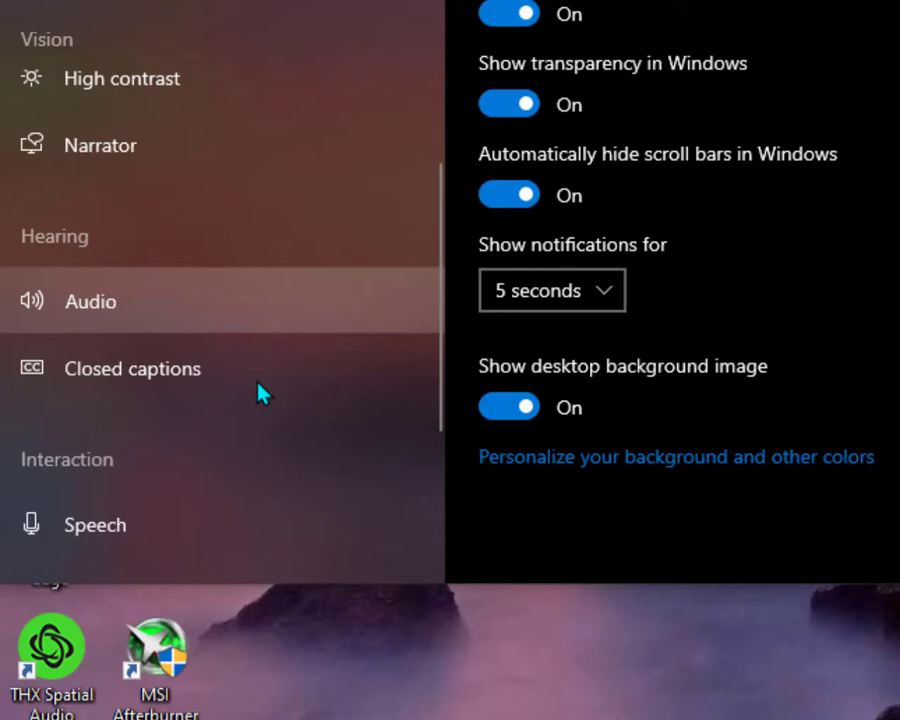
mouse_move(272, 366)
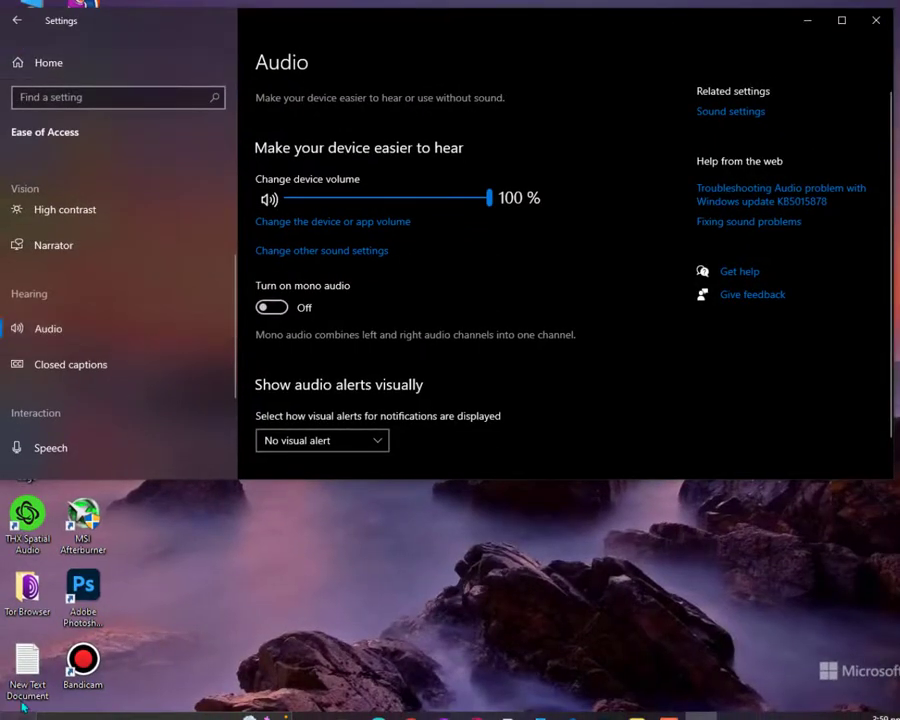
View the Ease of Access Audio page with mono audio off, then close Settings.
click(12, 719)
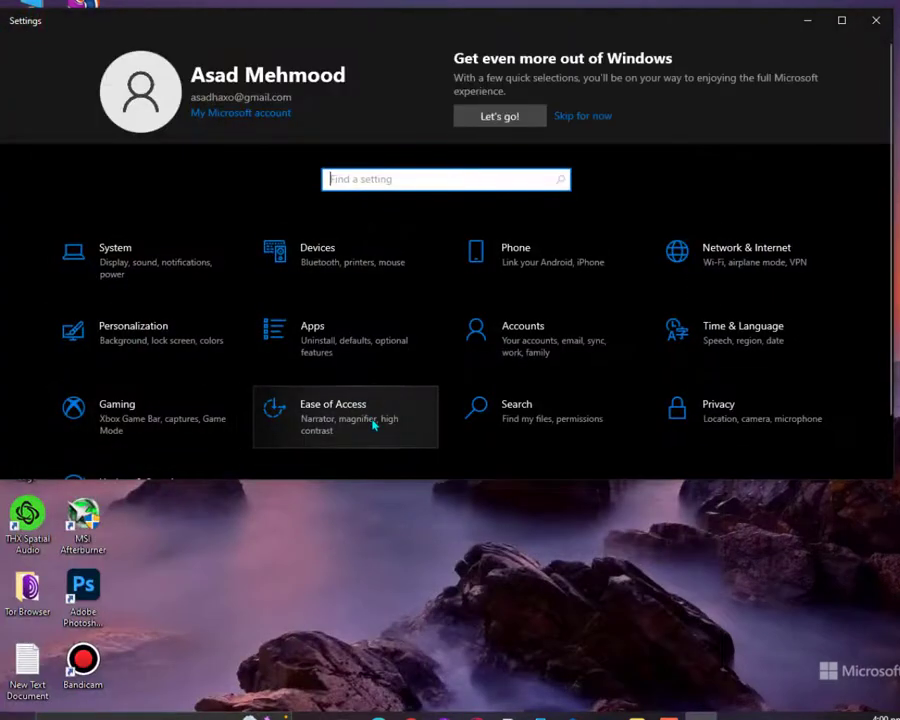
click(333, 410)
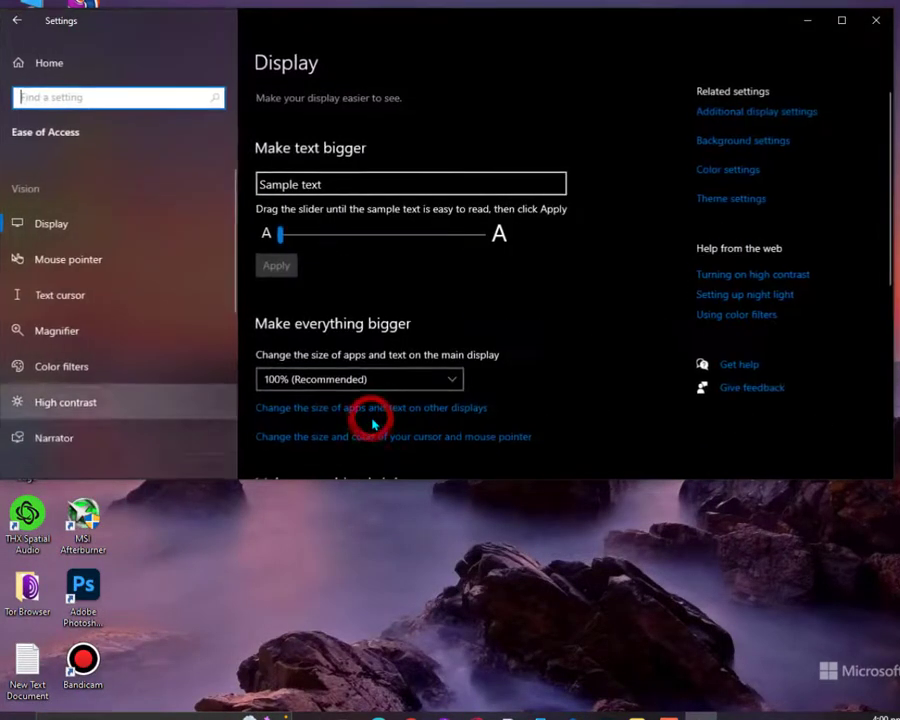
scroll(down, 3)
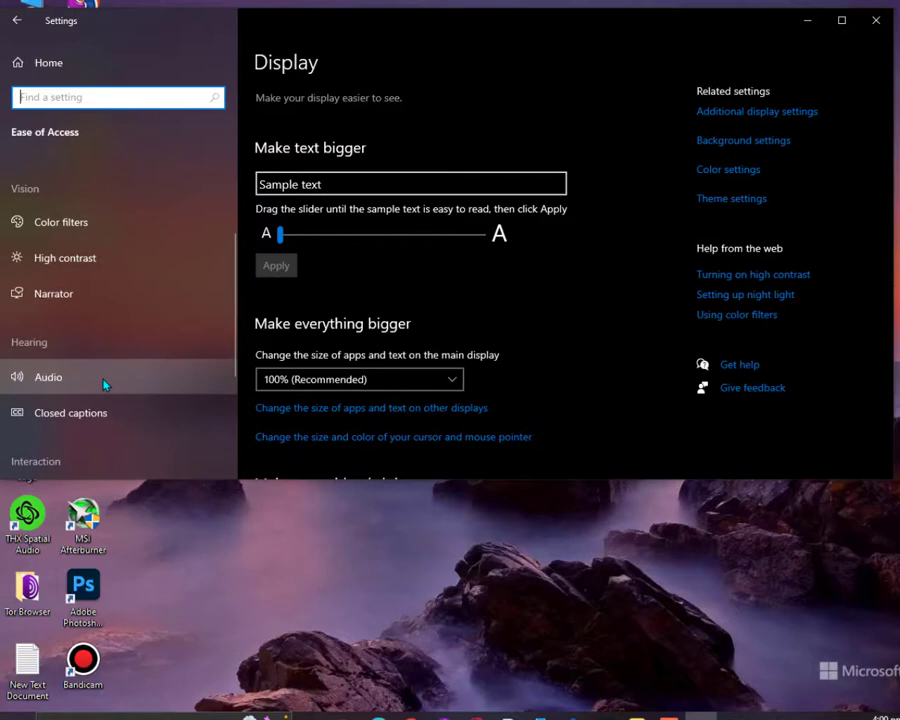
click(47, 377)
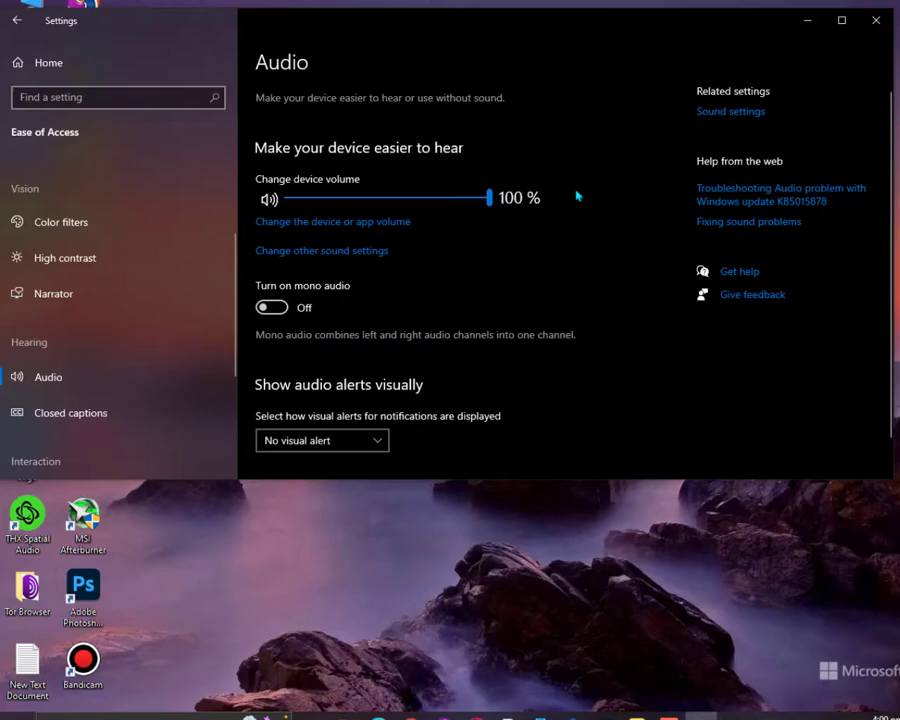
click(875, 20)
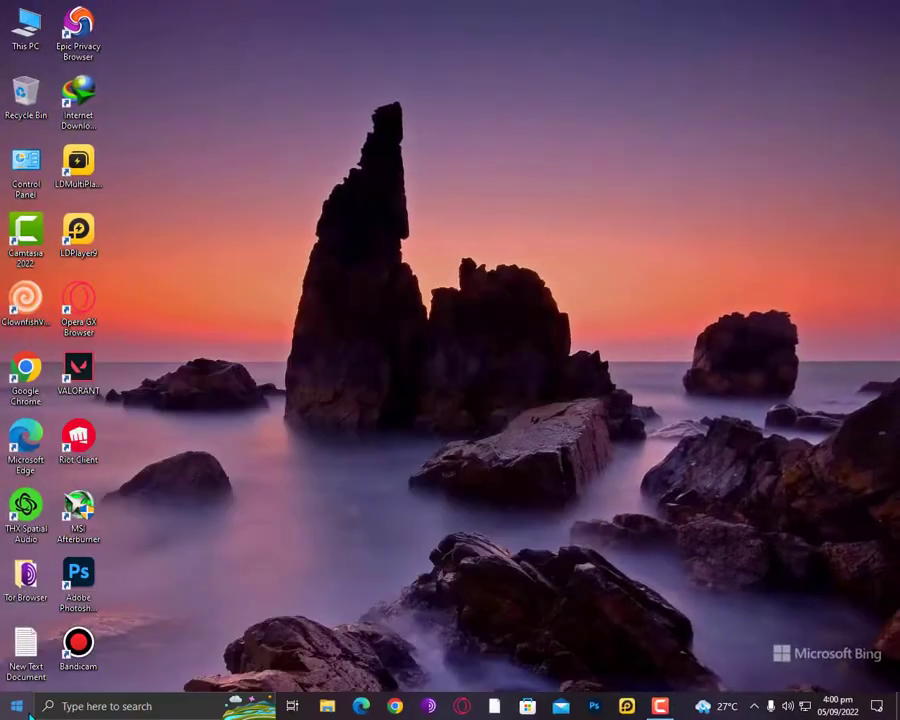
Open Control Panel's Hardware and Sound > Sound, check Recording, and return to Playback.
double_click(26, 165)
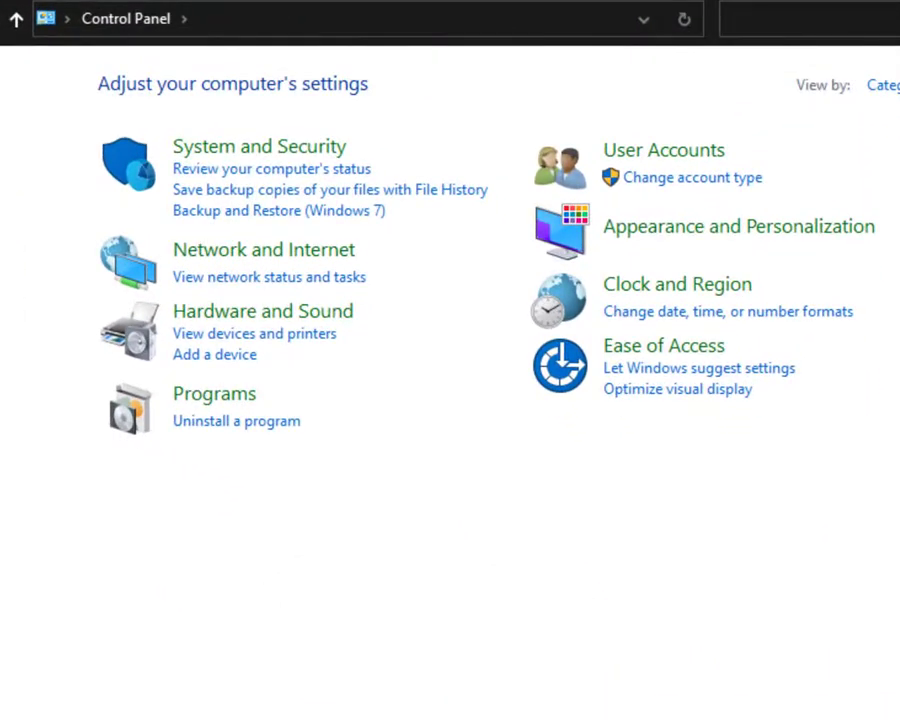
click(262, 311)
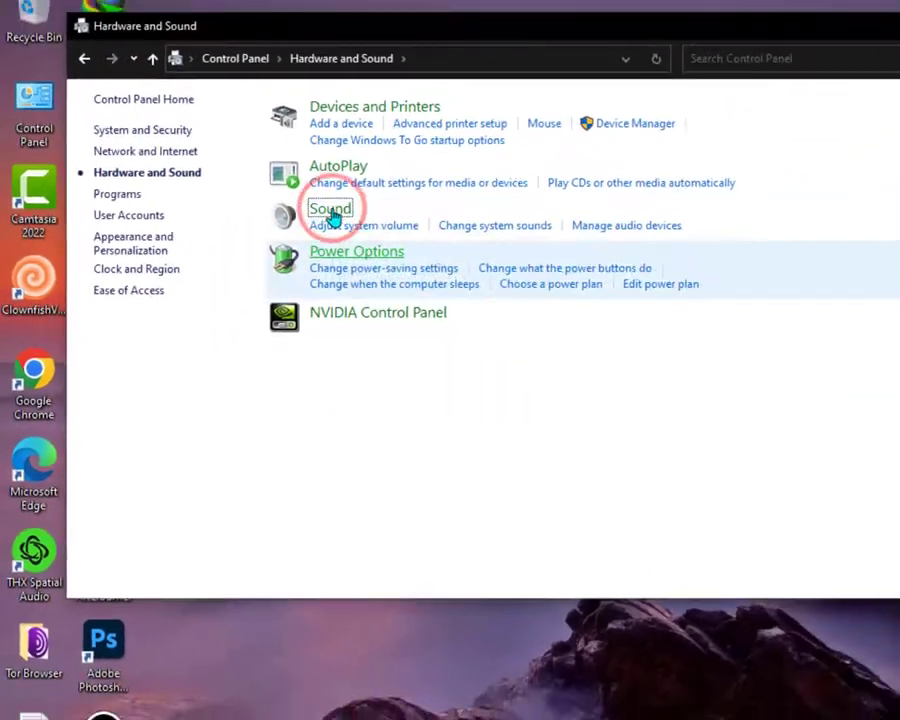
click(330, 207)
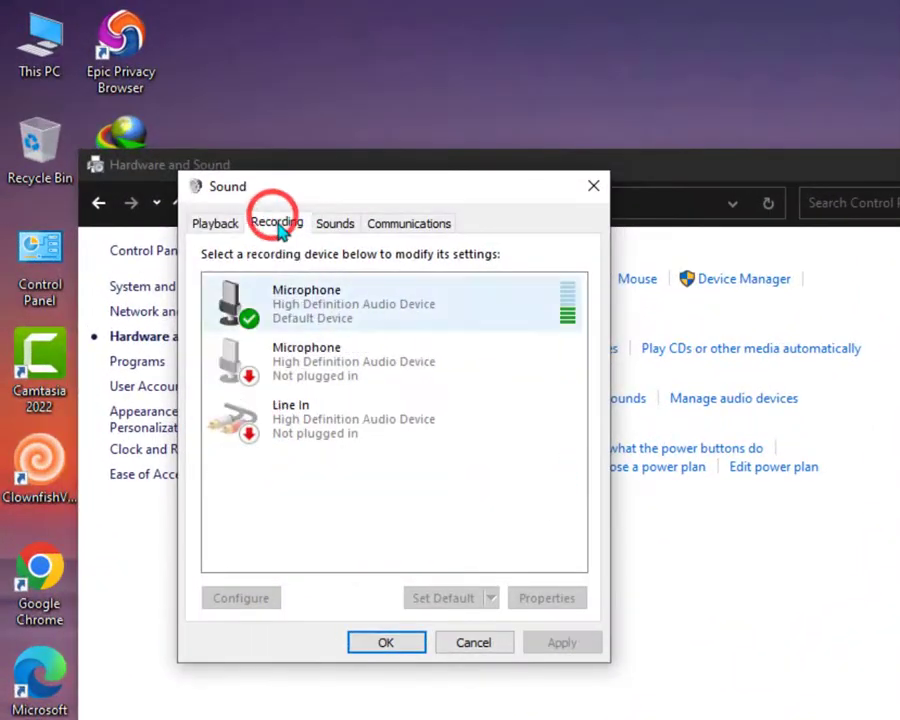
click(216, 223)
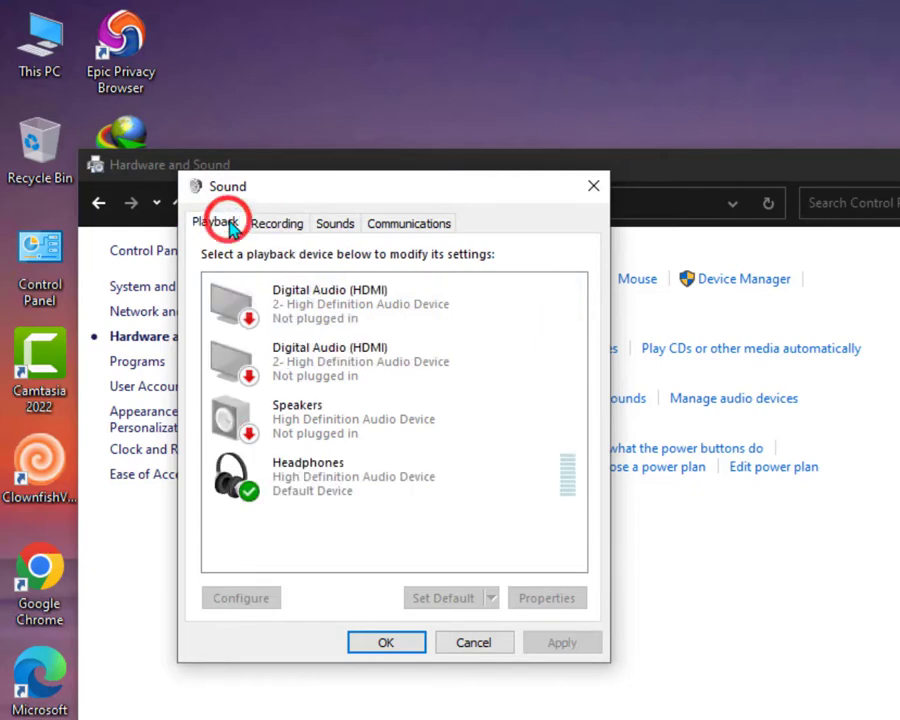
click(335, 477)
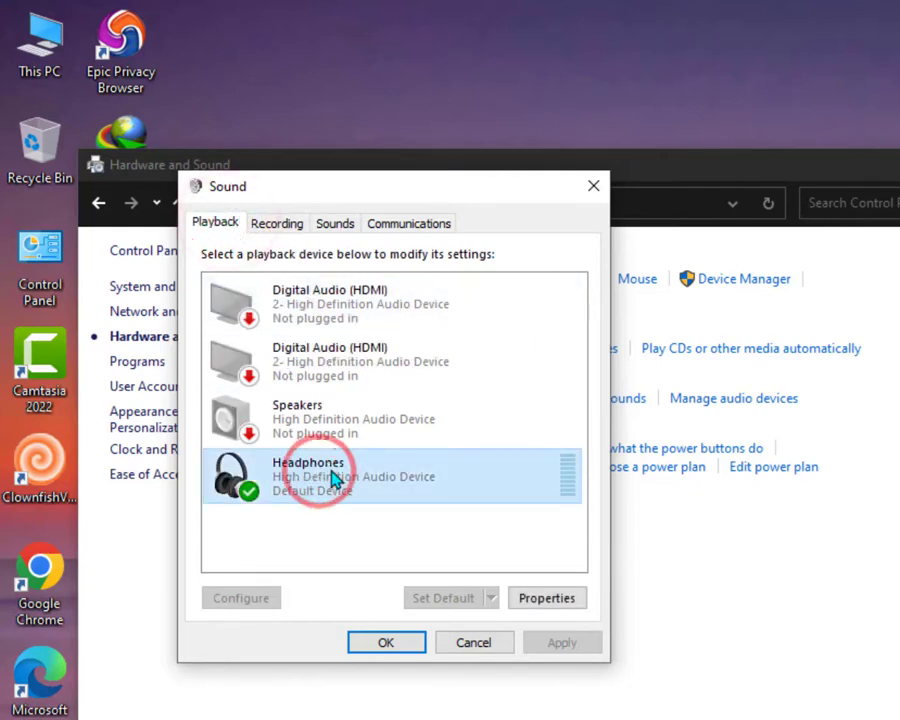
Bring up the Headphones General properties page showing the Front Panel 3.5 mm Jack.
right_click(308, 476)
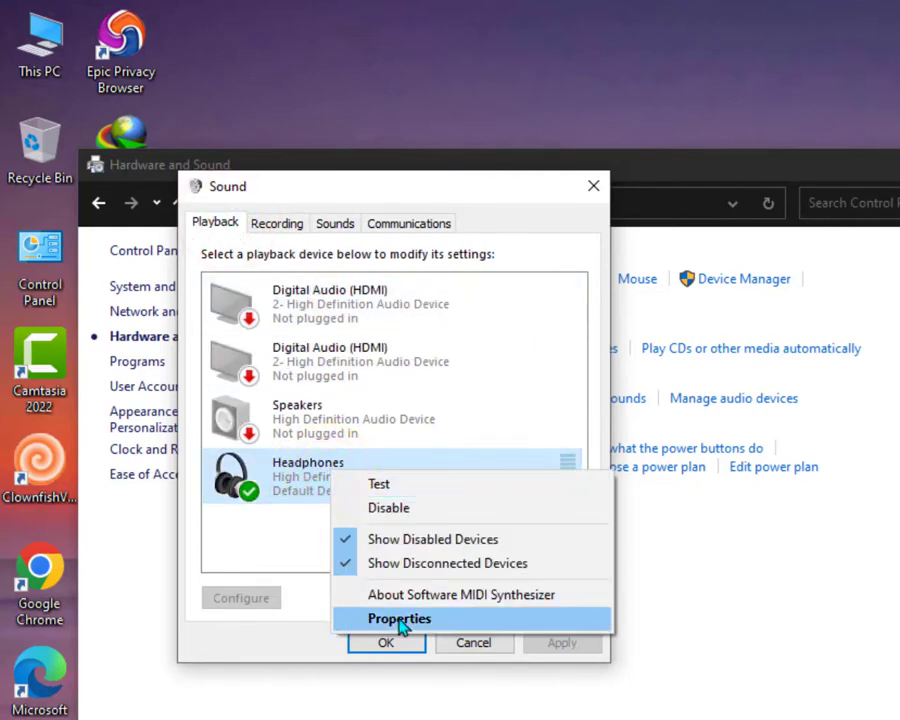
click(399, 618)
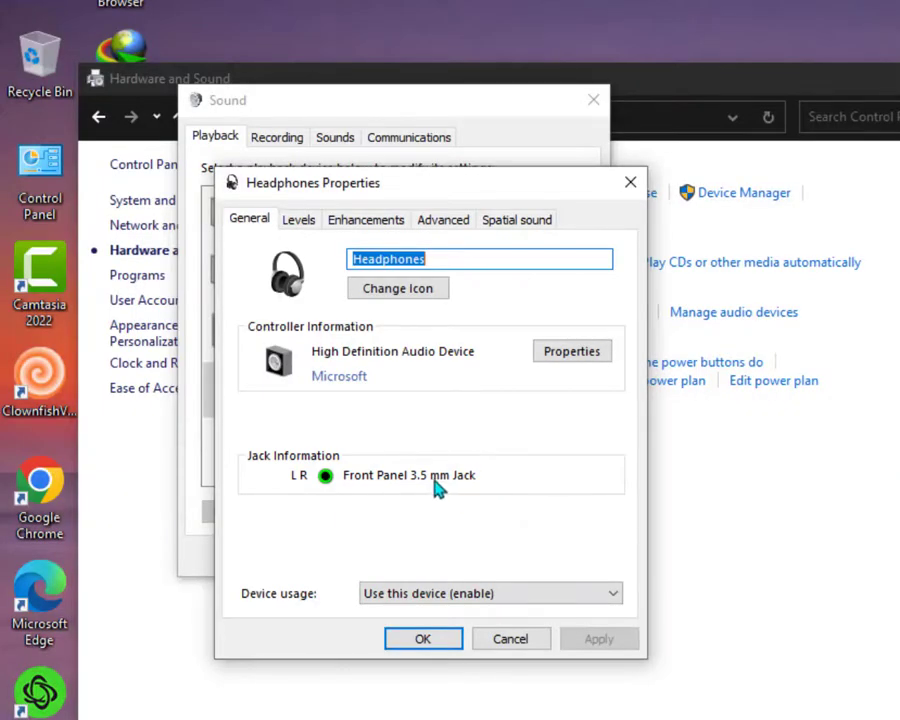
mouse_move(420, 492)
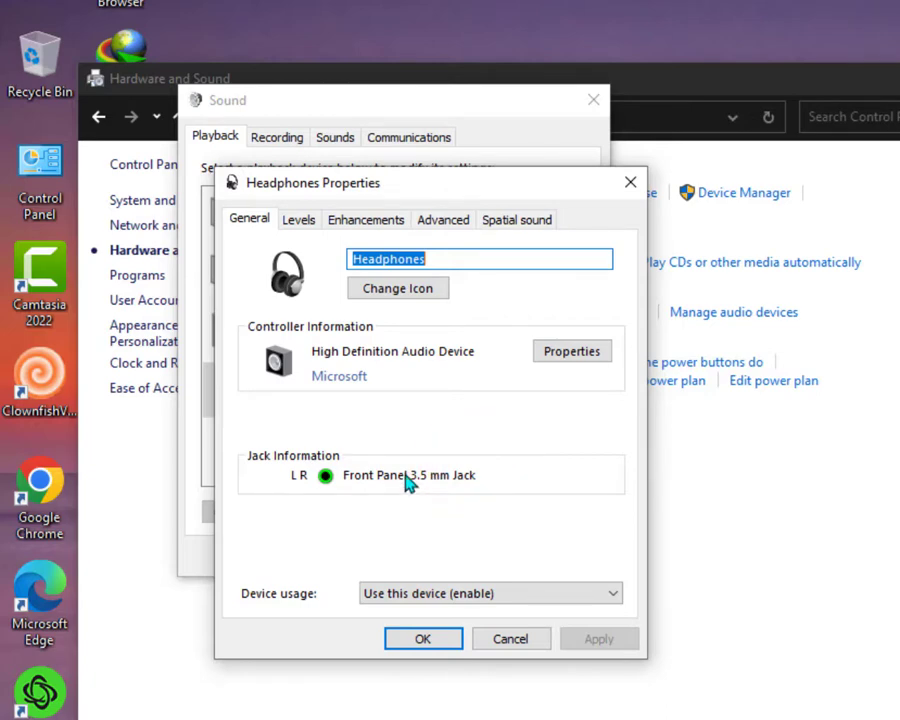
mouse_move(385, 491)
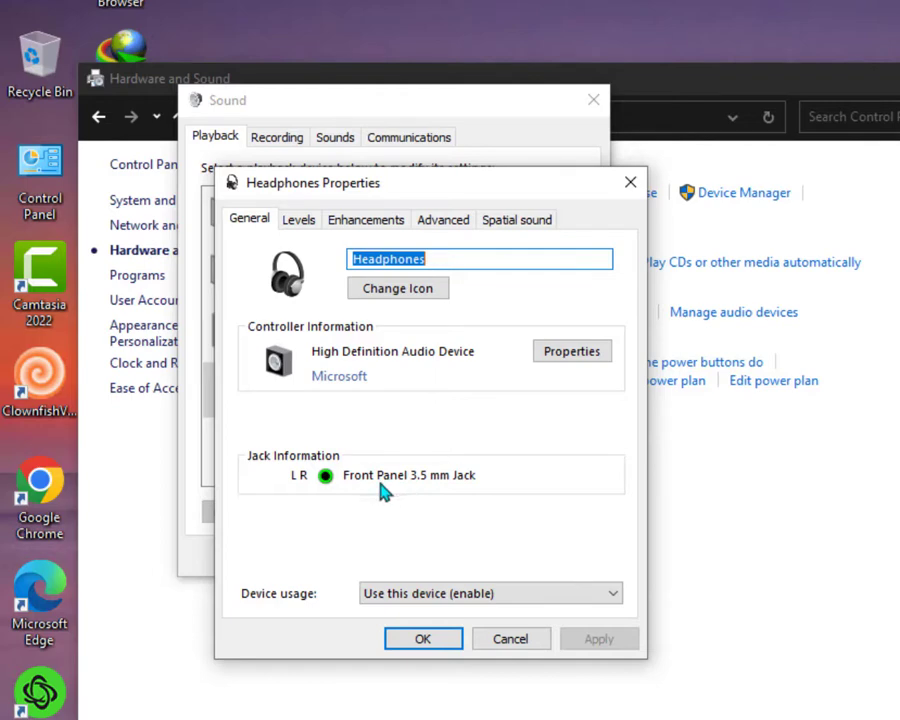
mouse_move(348, 462)
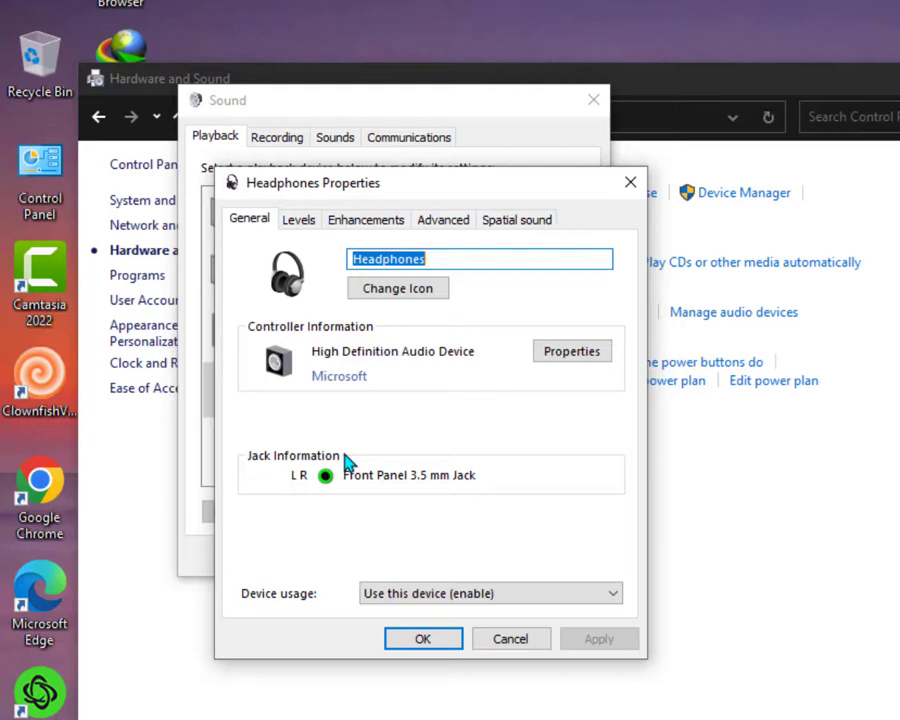
click(298, 219)
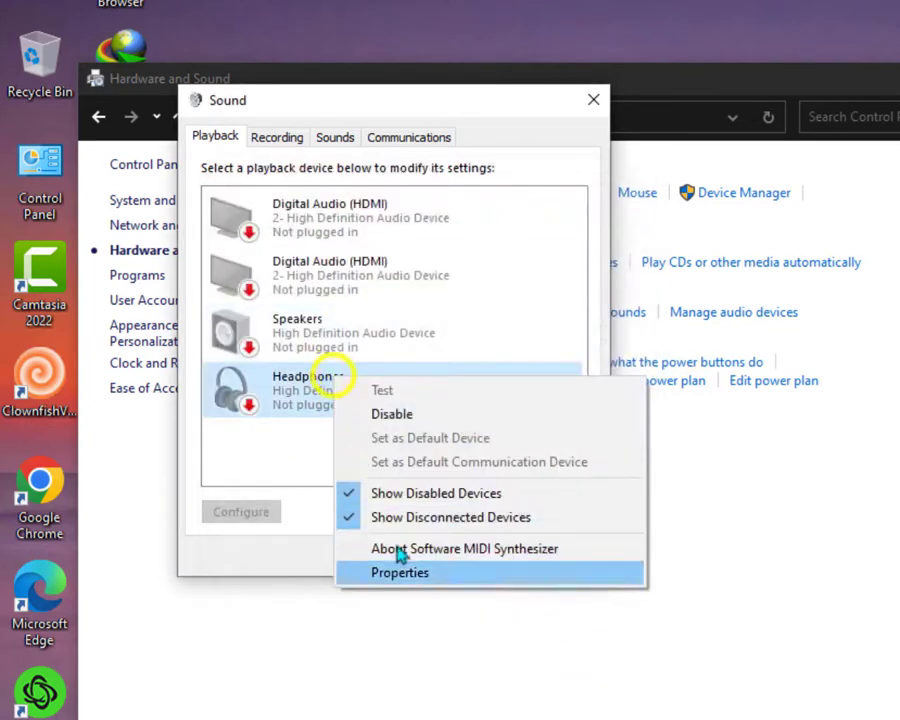
click(399, 572)
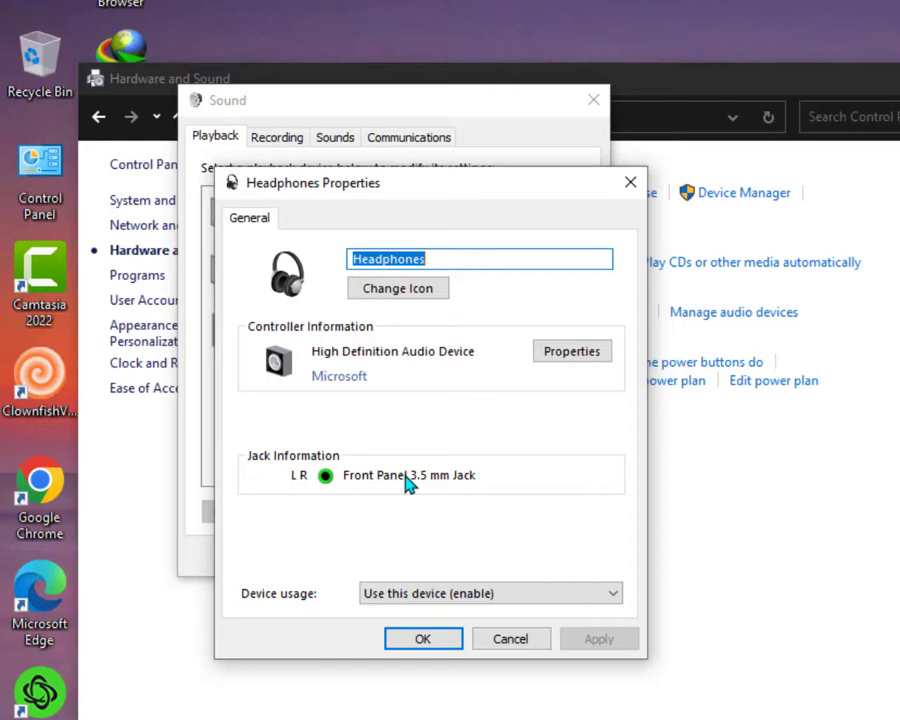
mouse_move(428, 491)
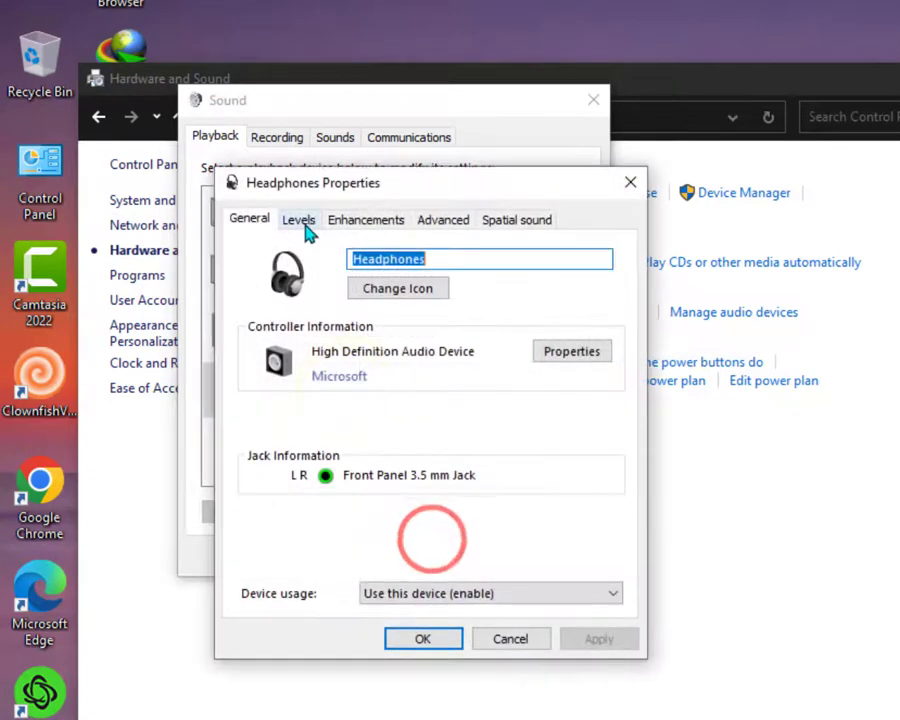
On the Levels tab, open Balance, drag channel 2 to 0, and confirm with OK.
click(299, 219)
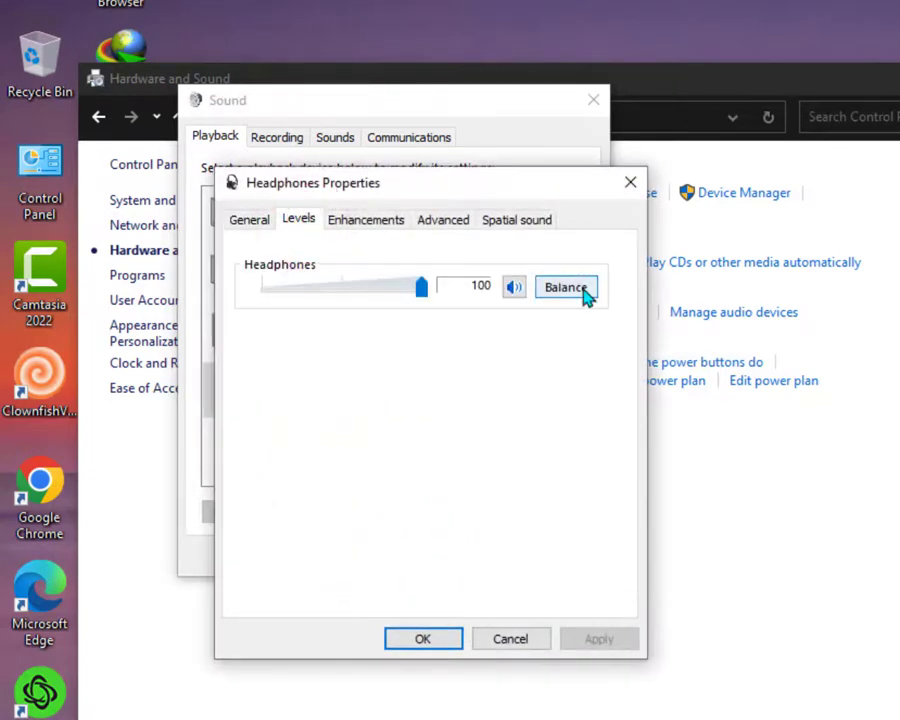
click(565, 287)
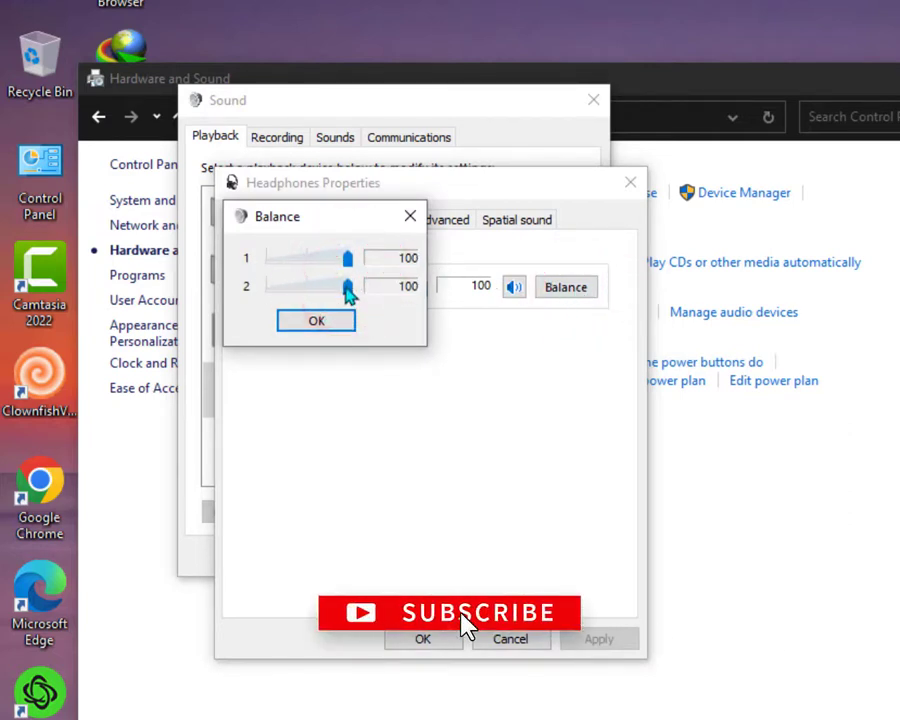
click(316, 321)
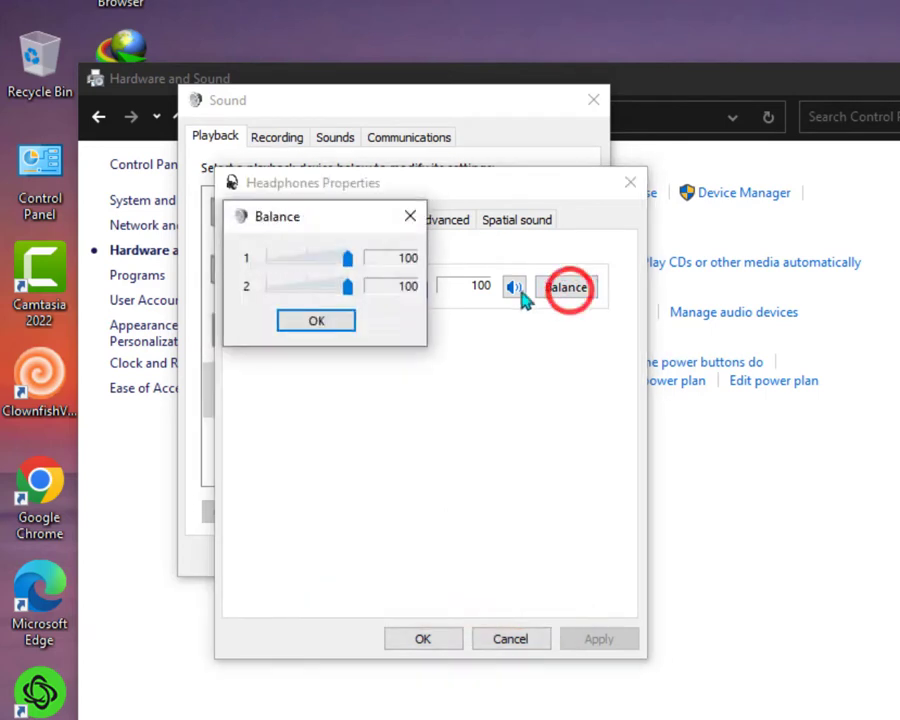
drag(347, 286, 265, 286)
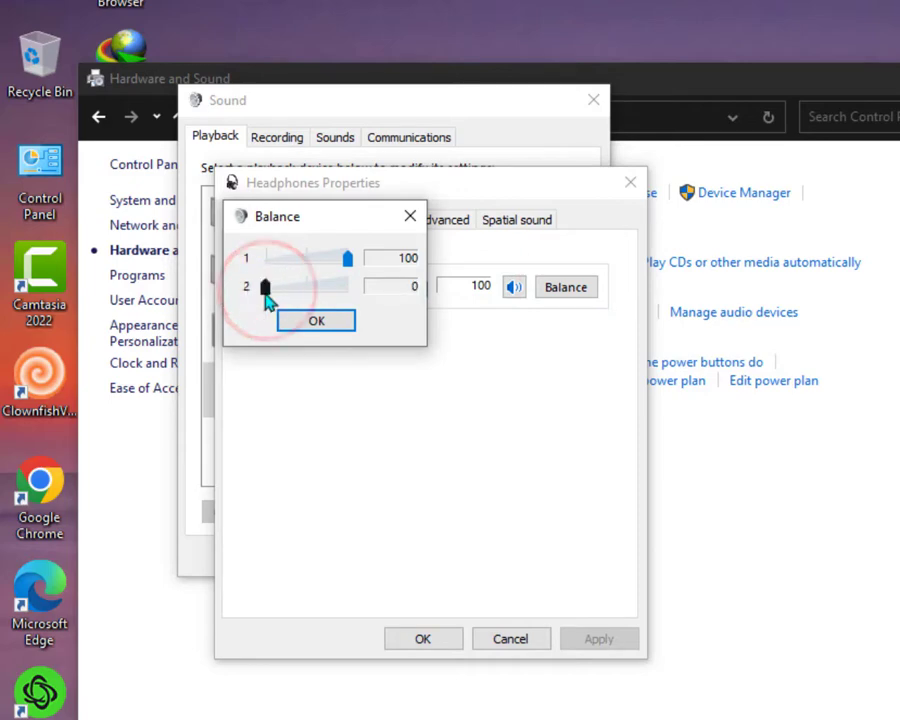
click(315, 320)
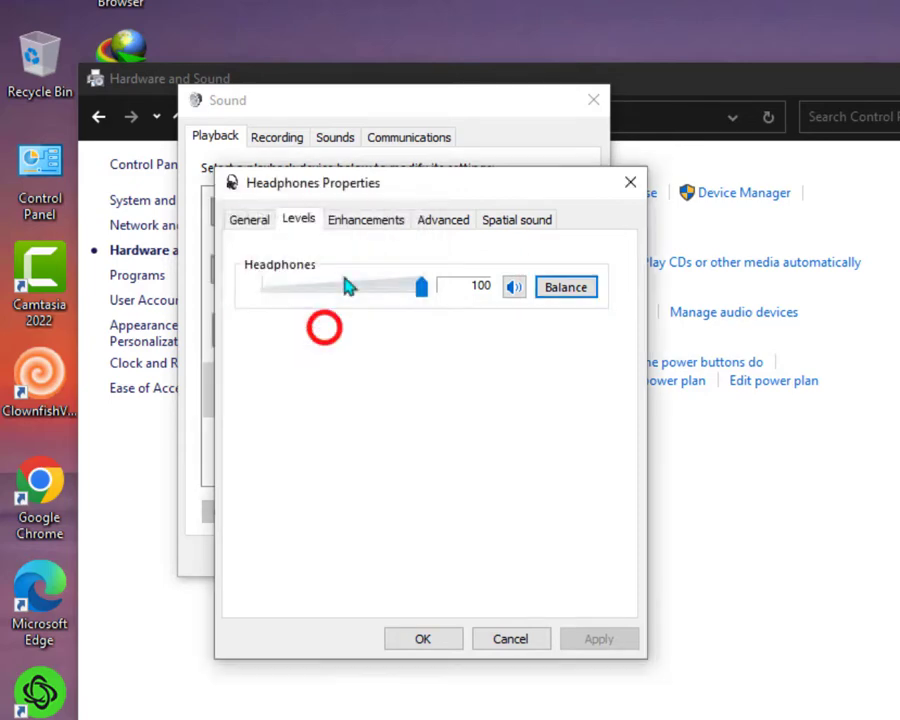
click(423, 638)
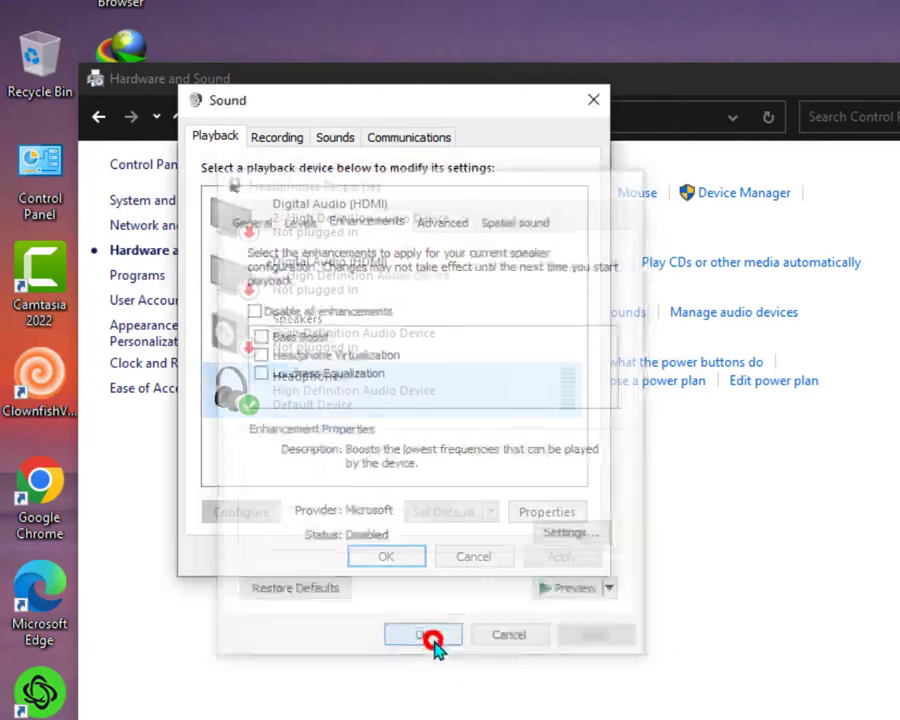
Close the Sound and Hardware and Sound windows, leaving only the desktop.
click(423, 634)
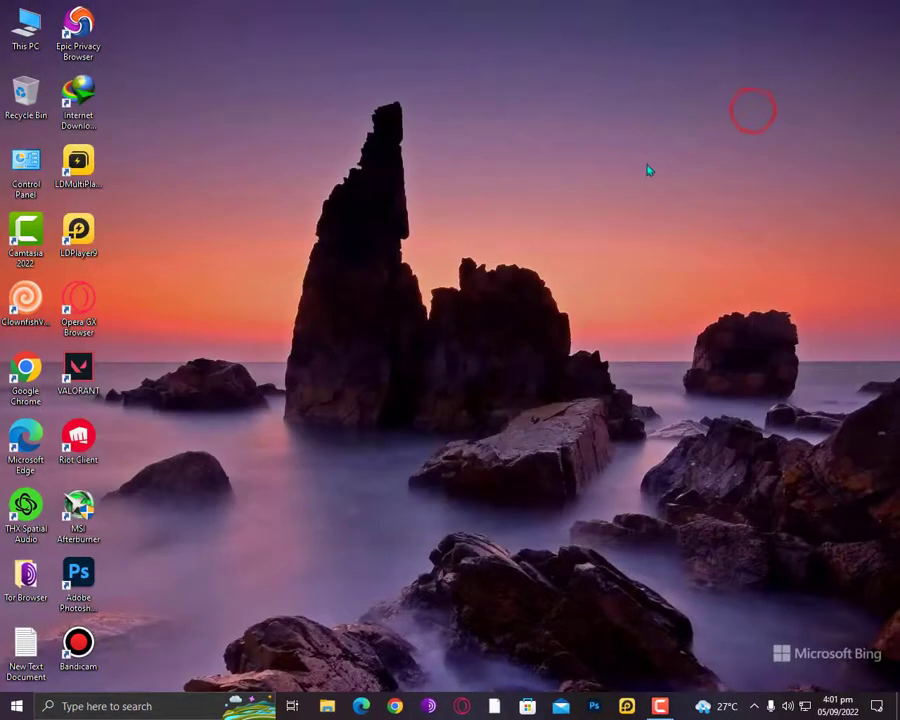
mouse_move(284, 350)
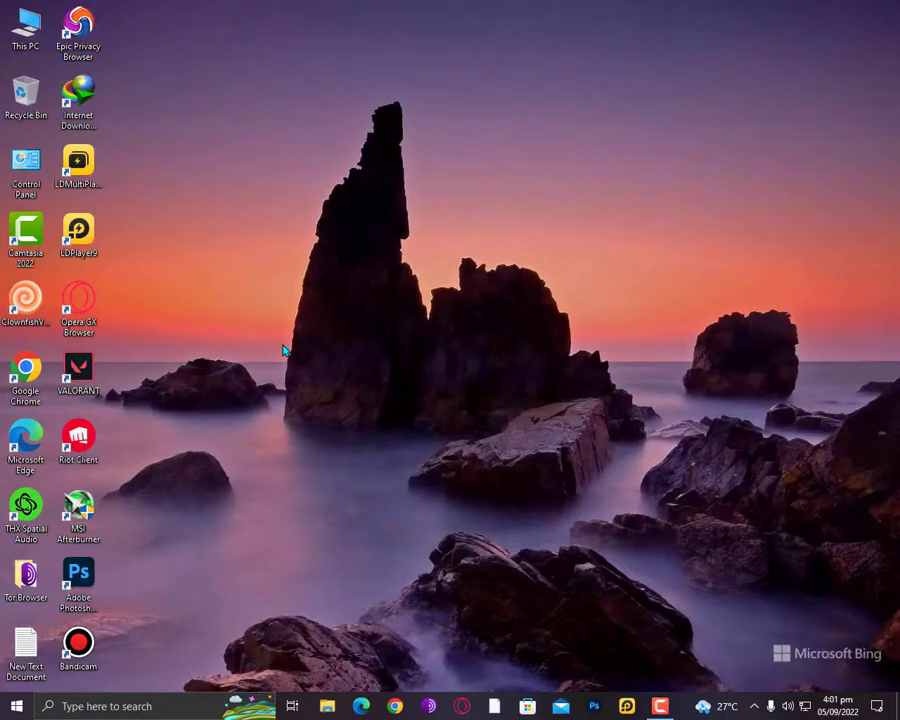